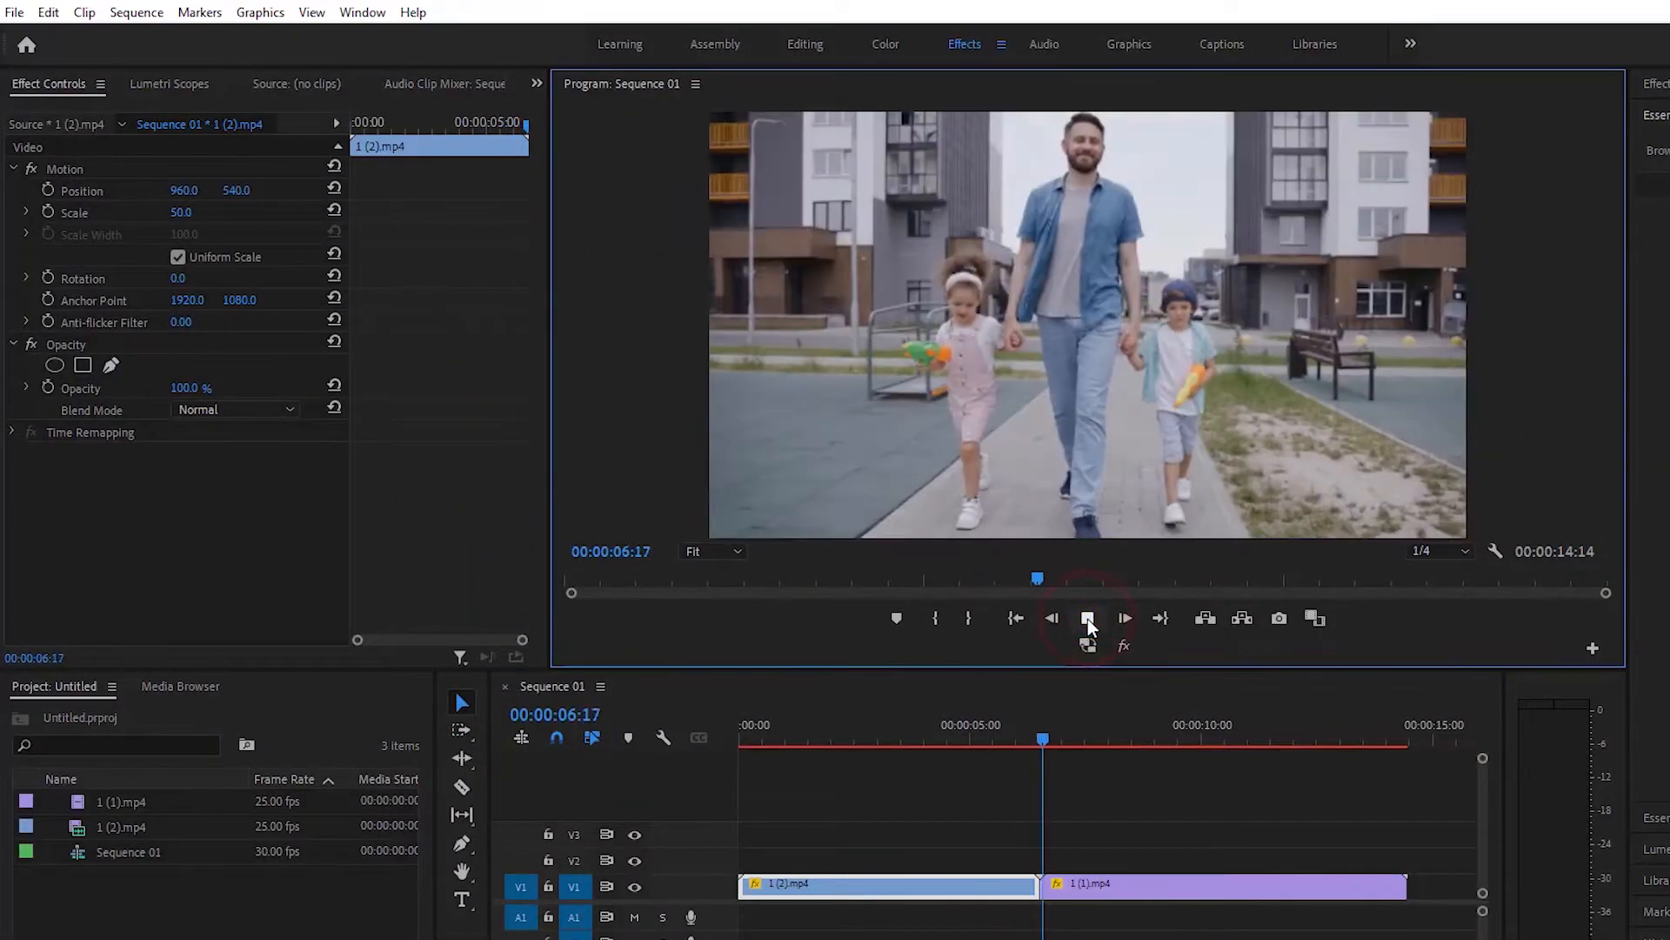
Stop playback and reposition 1 (2).mp4 onto V2 so it overlaps the start of 1 (1).mp4
left_click(1089, 618)
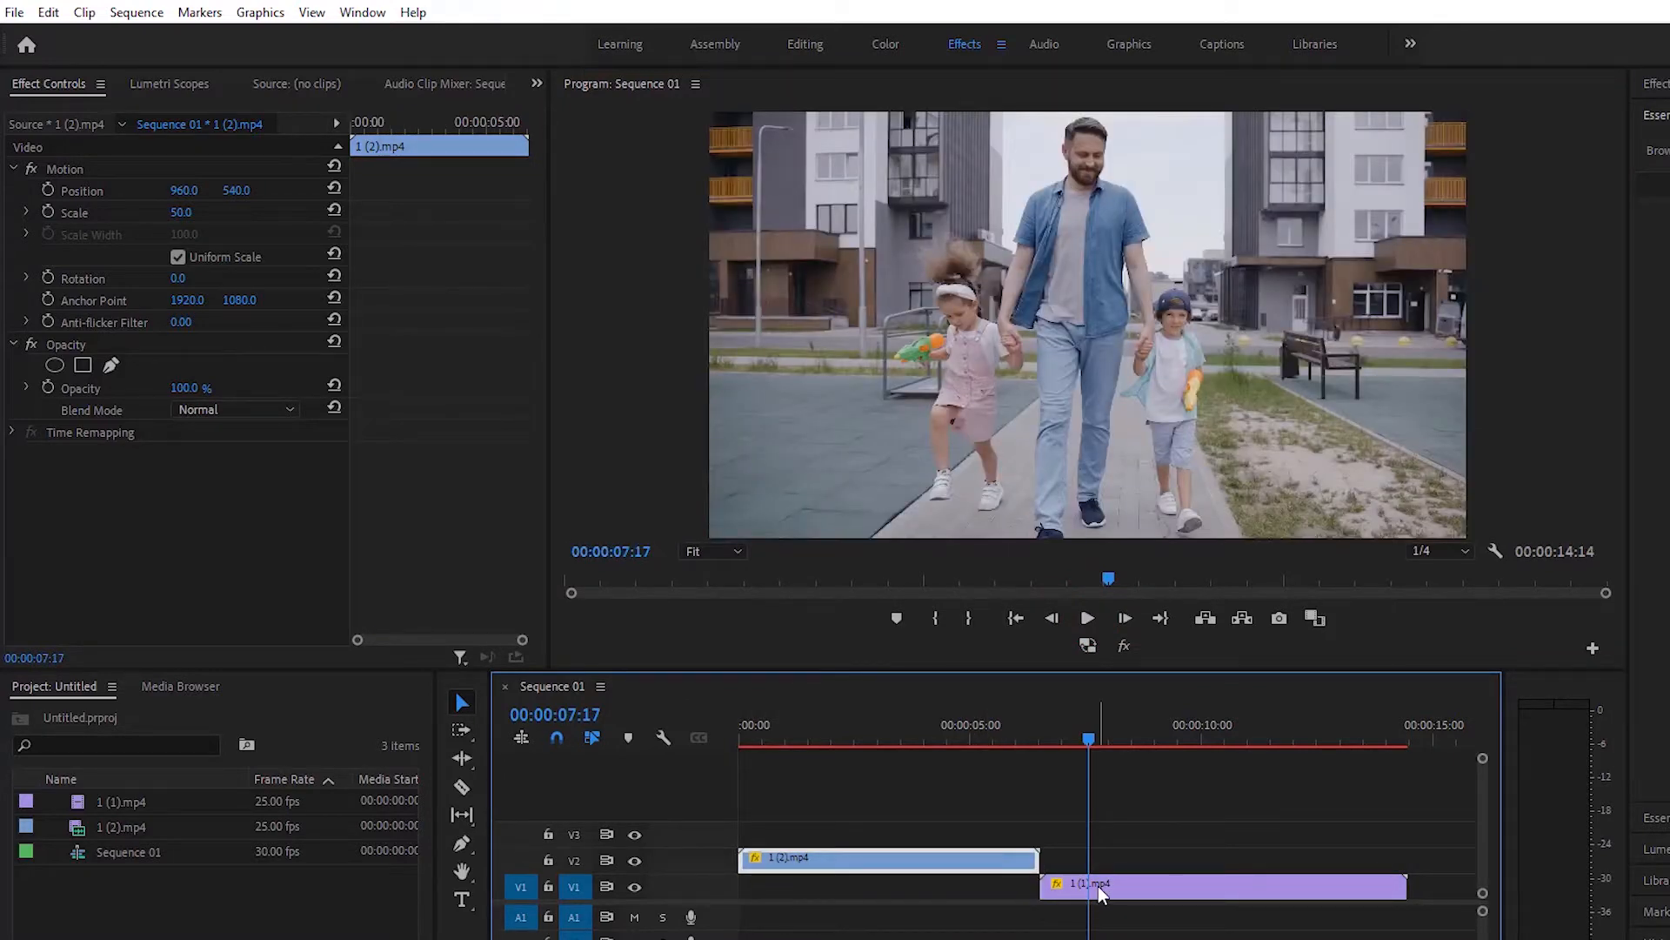
left_click(1004, 740)
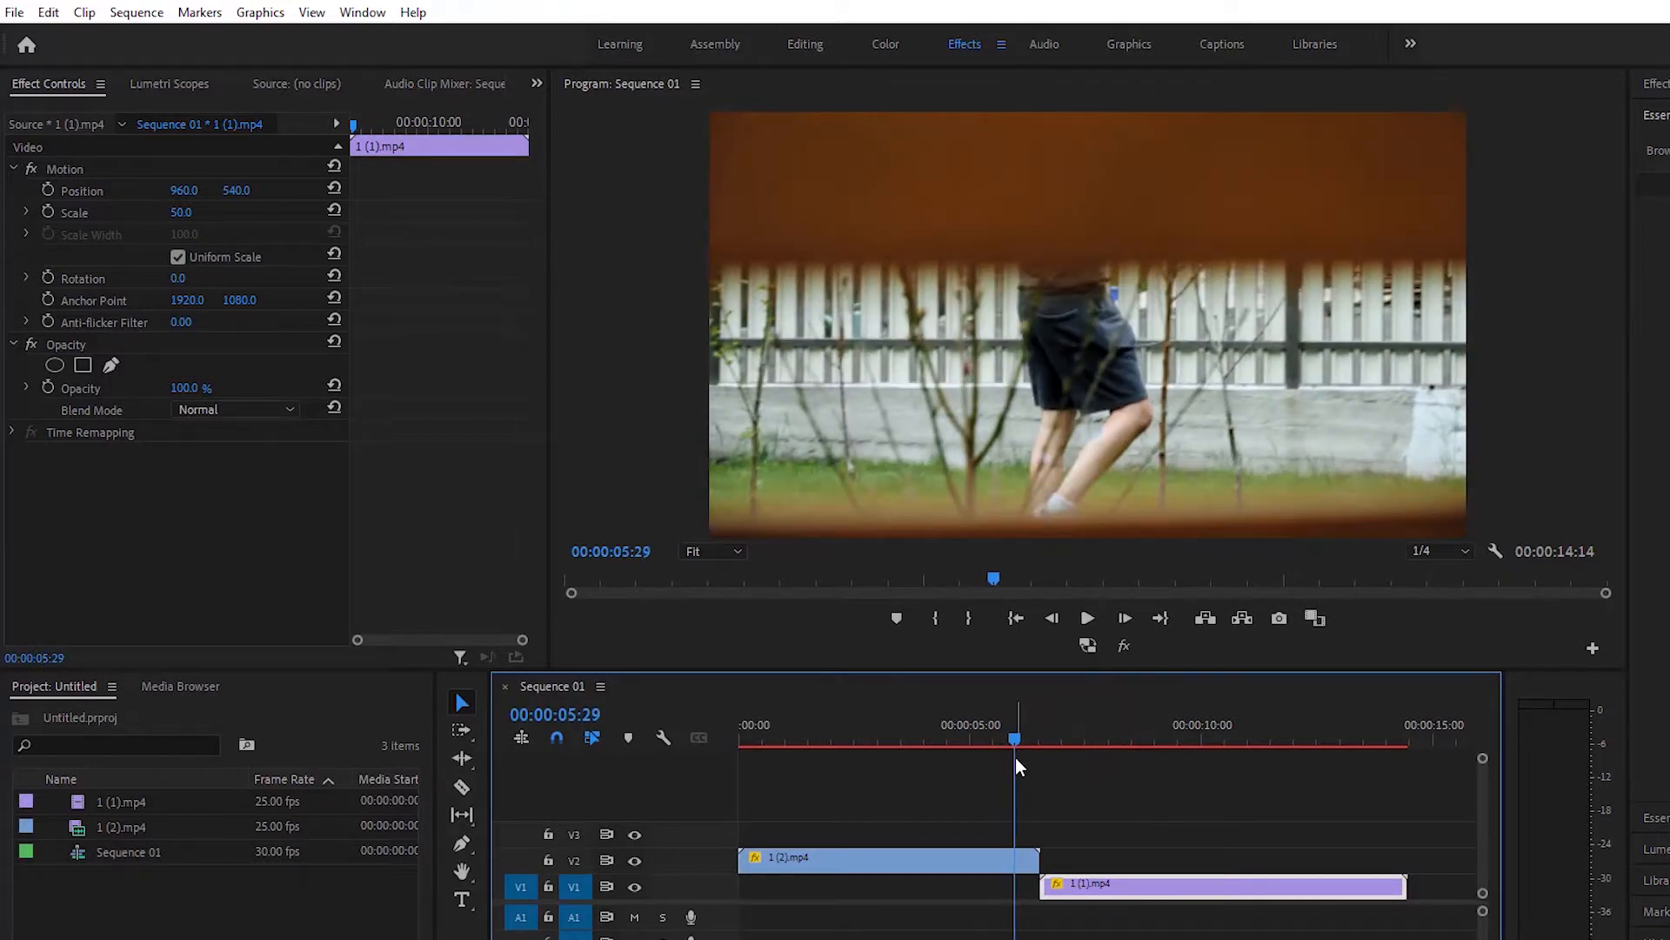
left_click(995, 743)
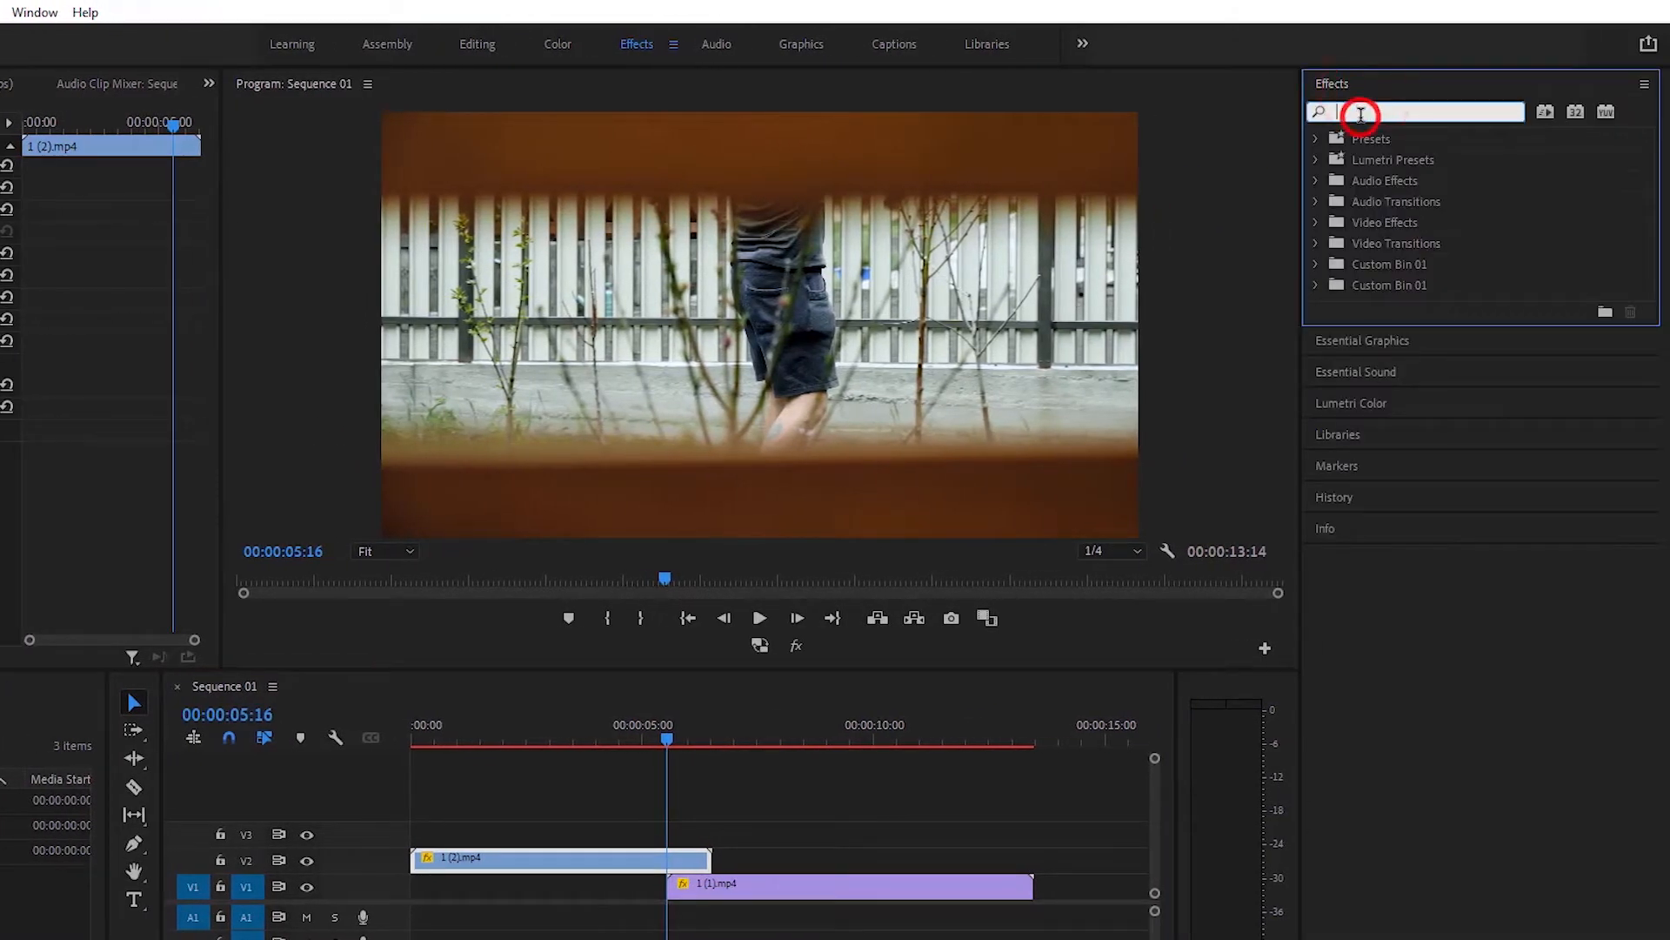
Find Linear Wipe by searching 'lin' in Effects and apply it to 1 (2).mp4 on V2
type("lin")
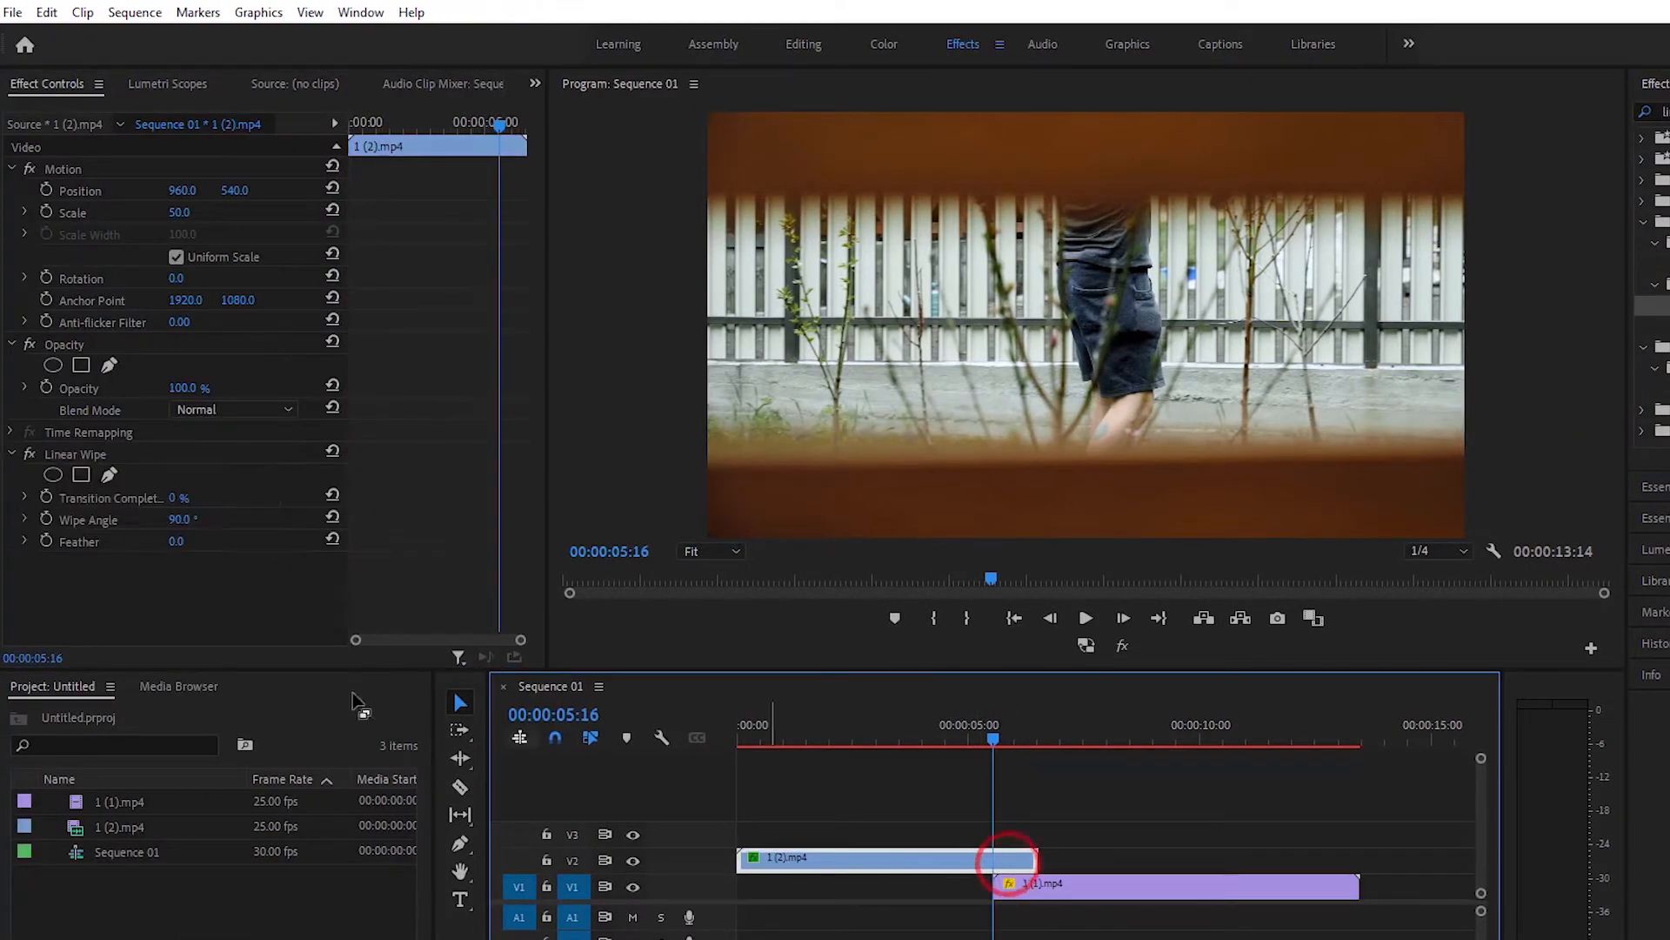
Select the upper clip to keyframe Transition Completion from 0% to 100% over the overlap
left_click(47, 498)
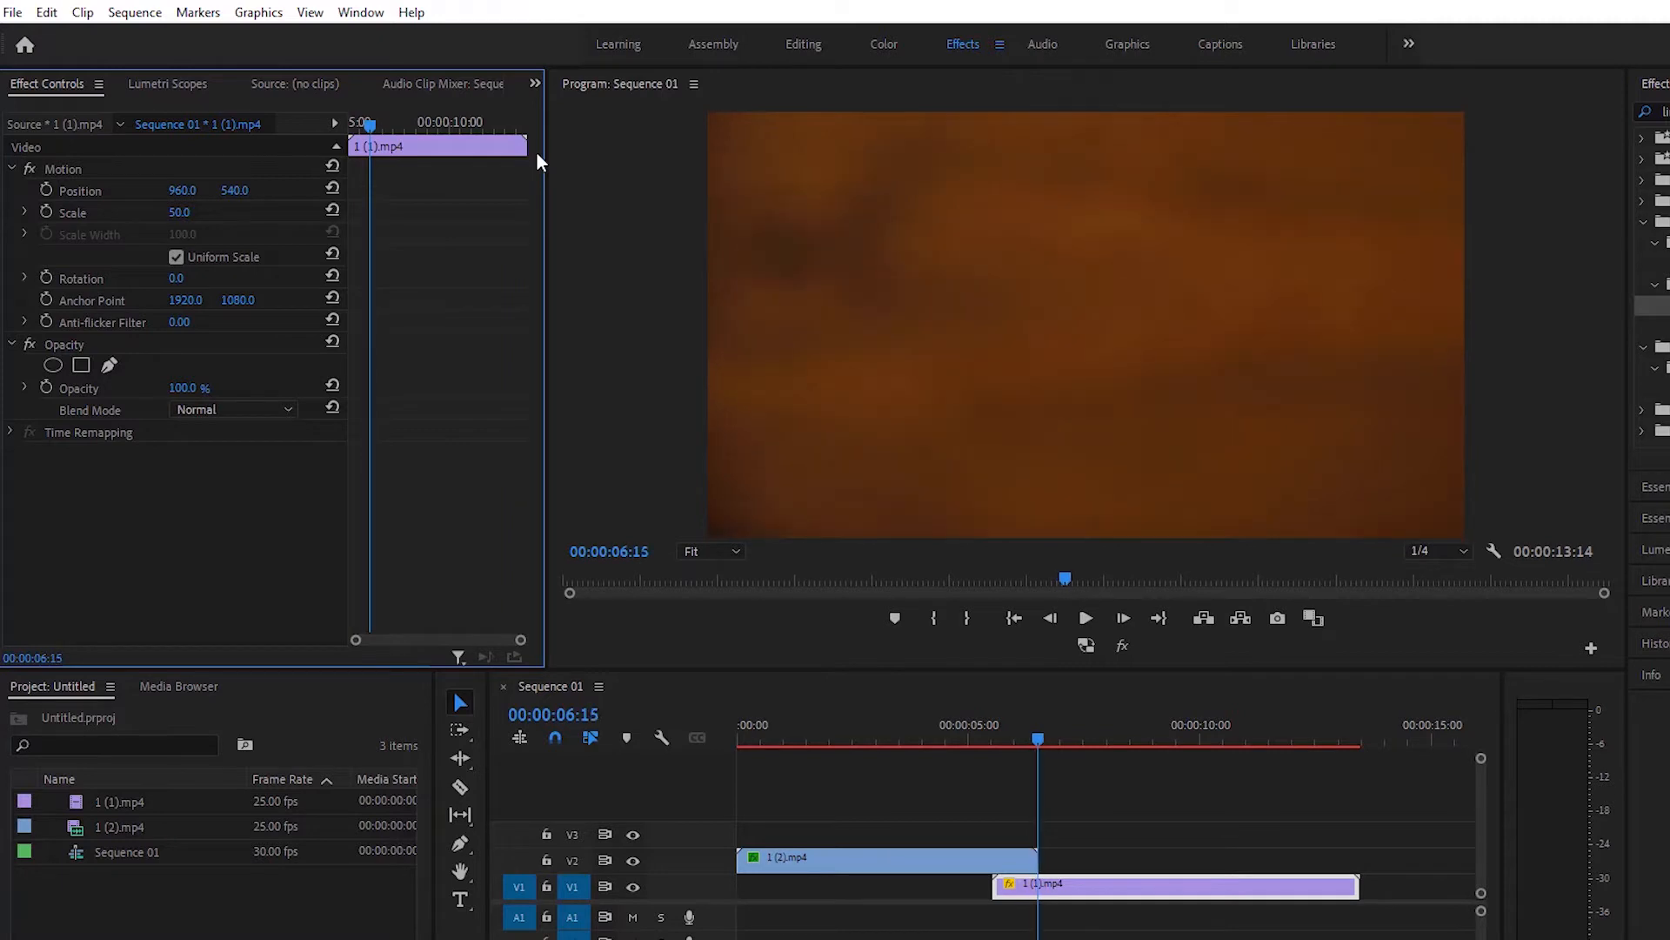
mouse_move(511, 322)
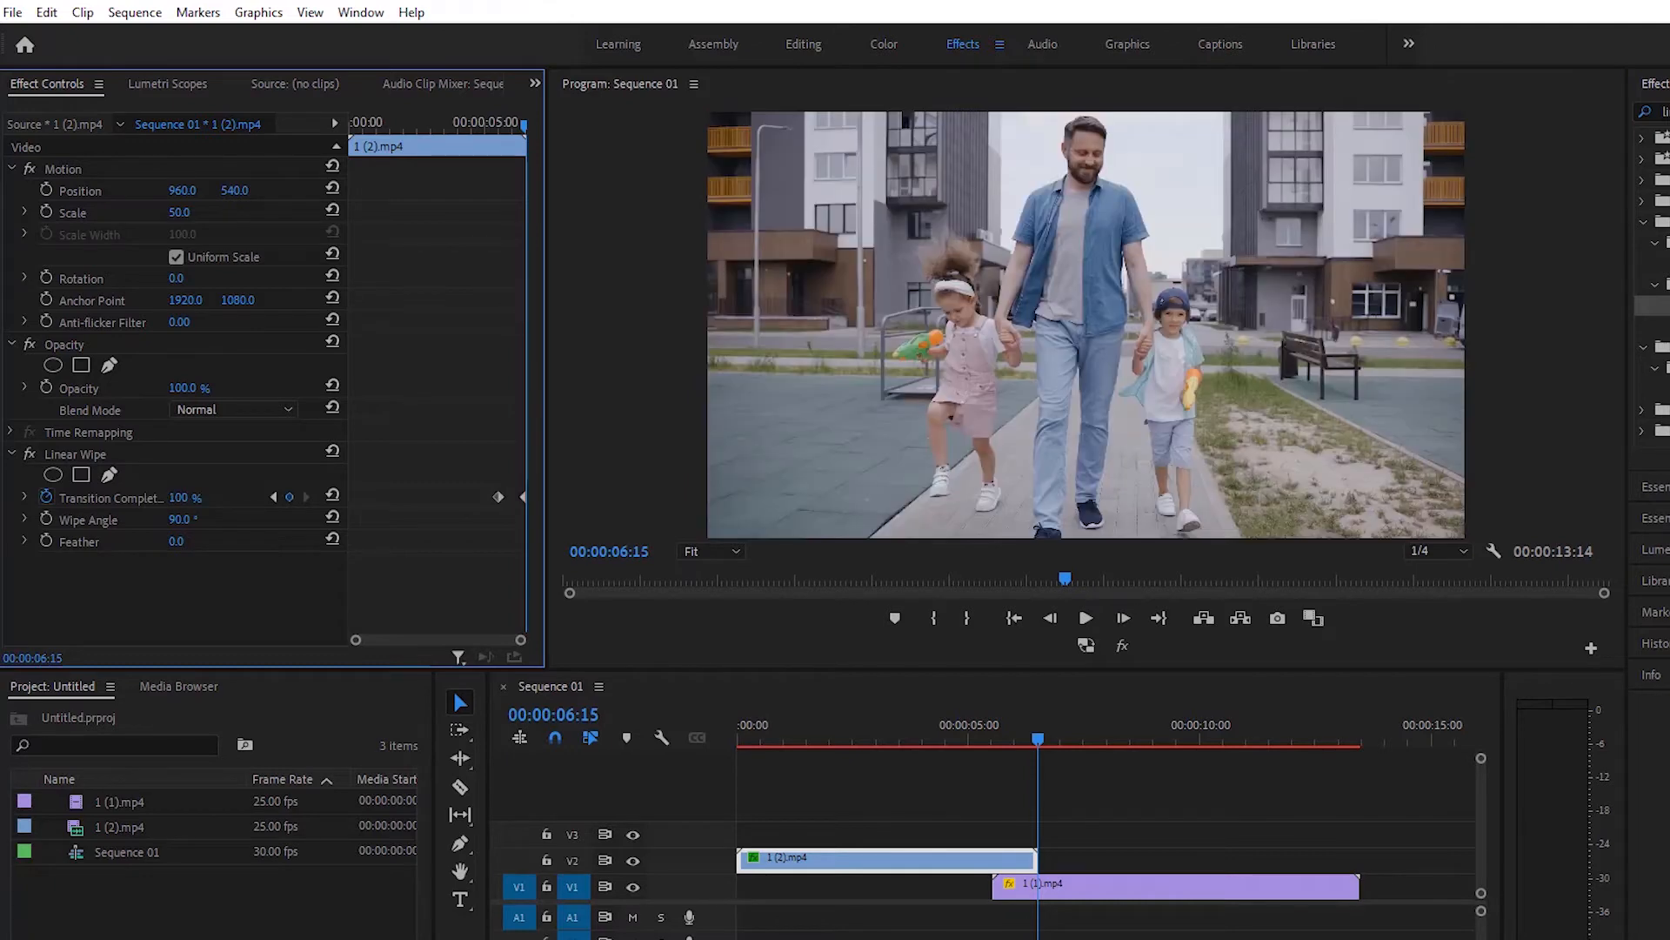
left_click(988, 738)
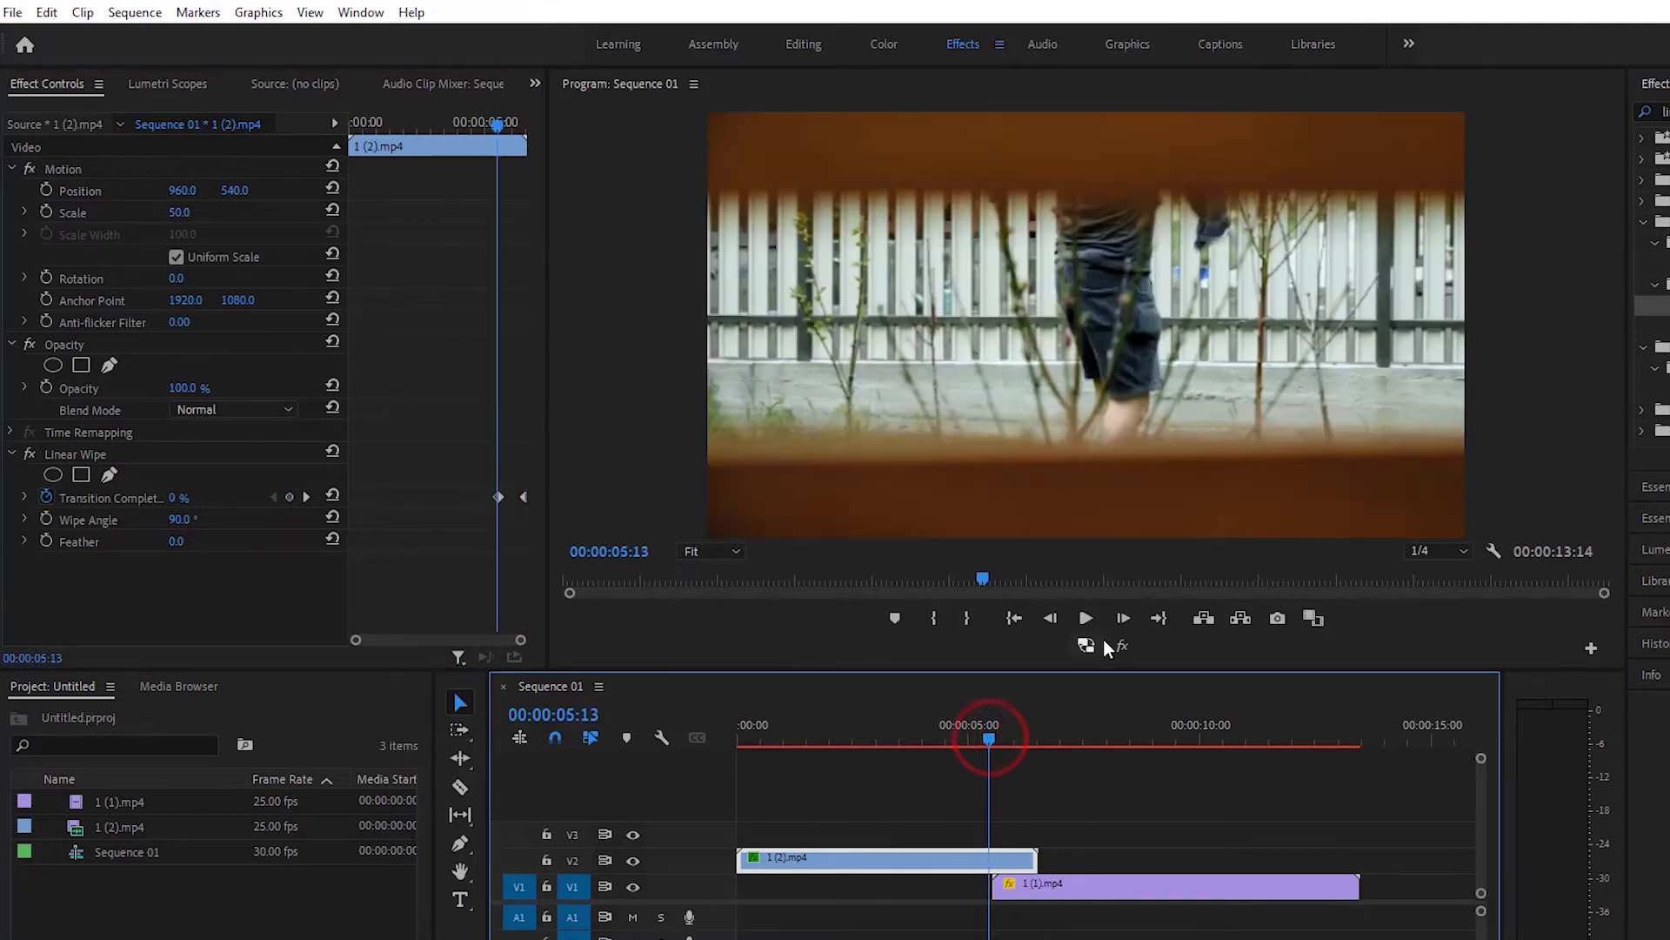
left_click(1084, 617)
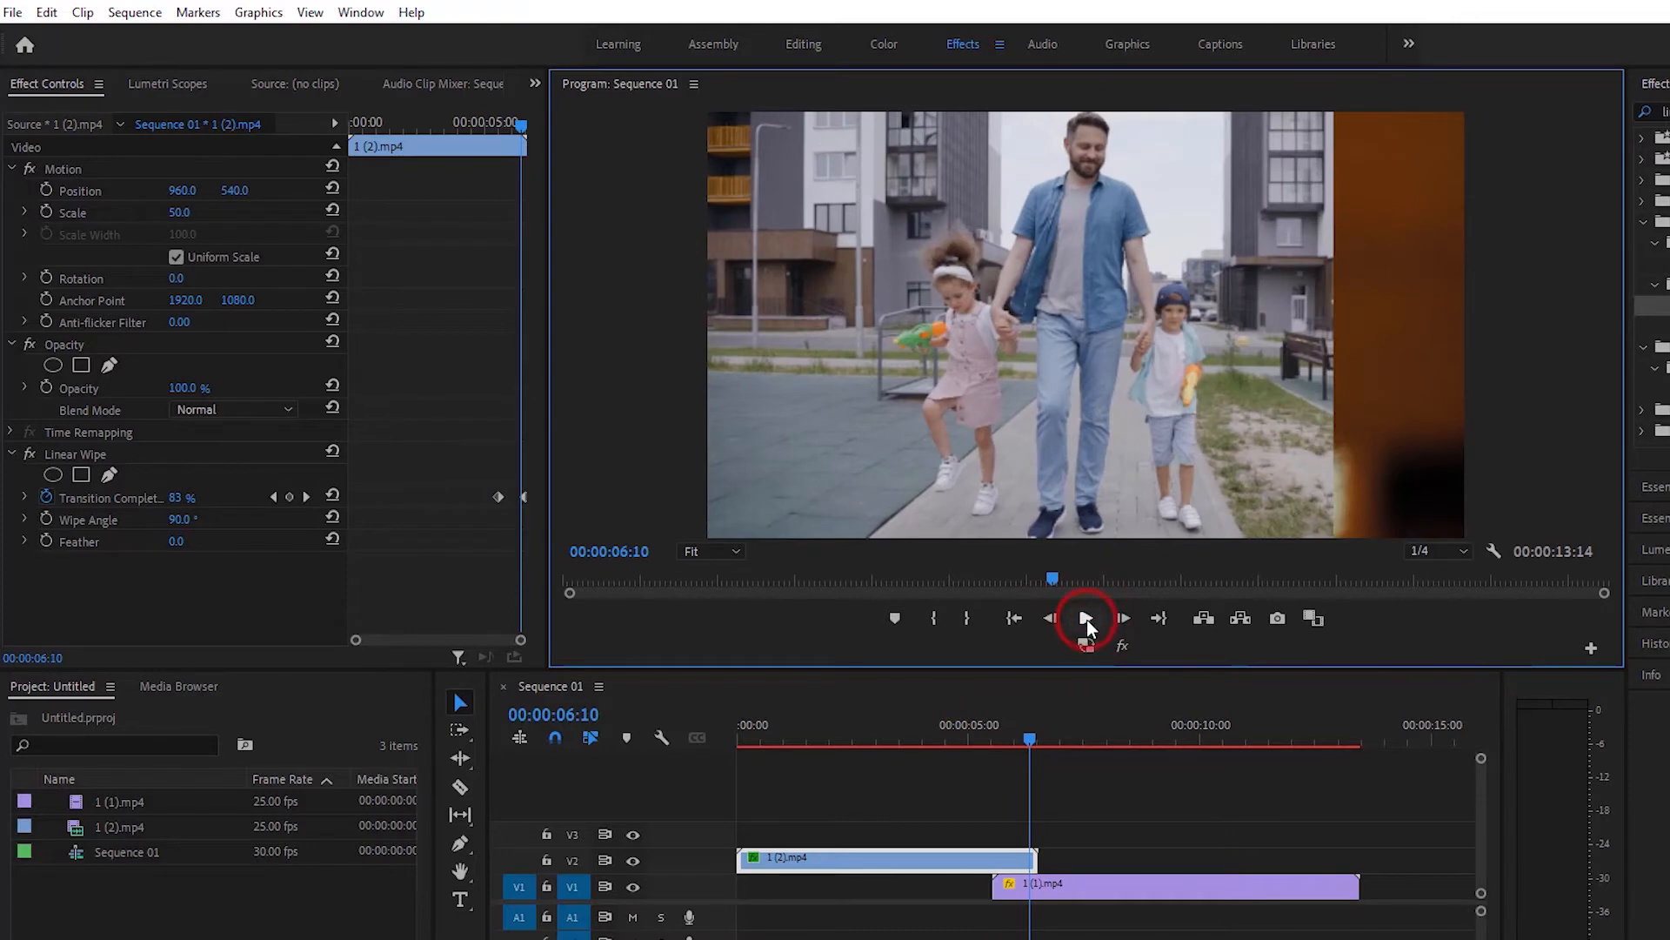
left_click(1085, 617)
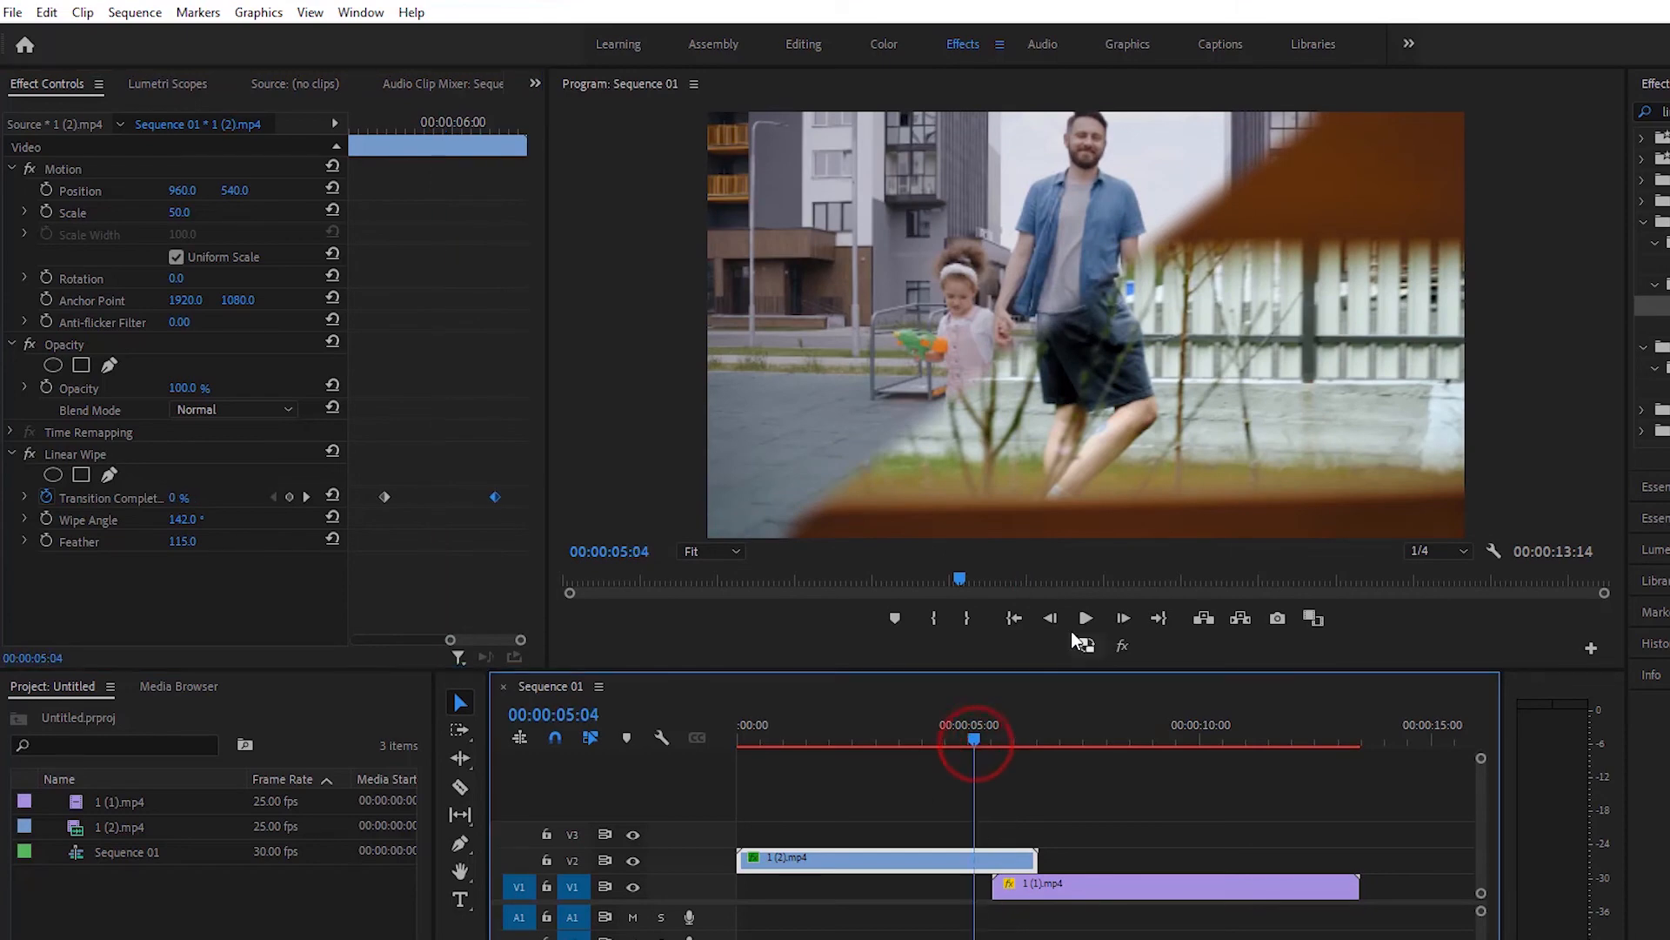
Play the sequence to preview the 142° wipe with feather 115
left_click(1049, 617)
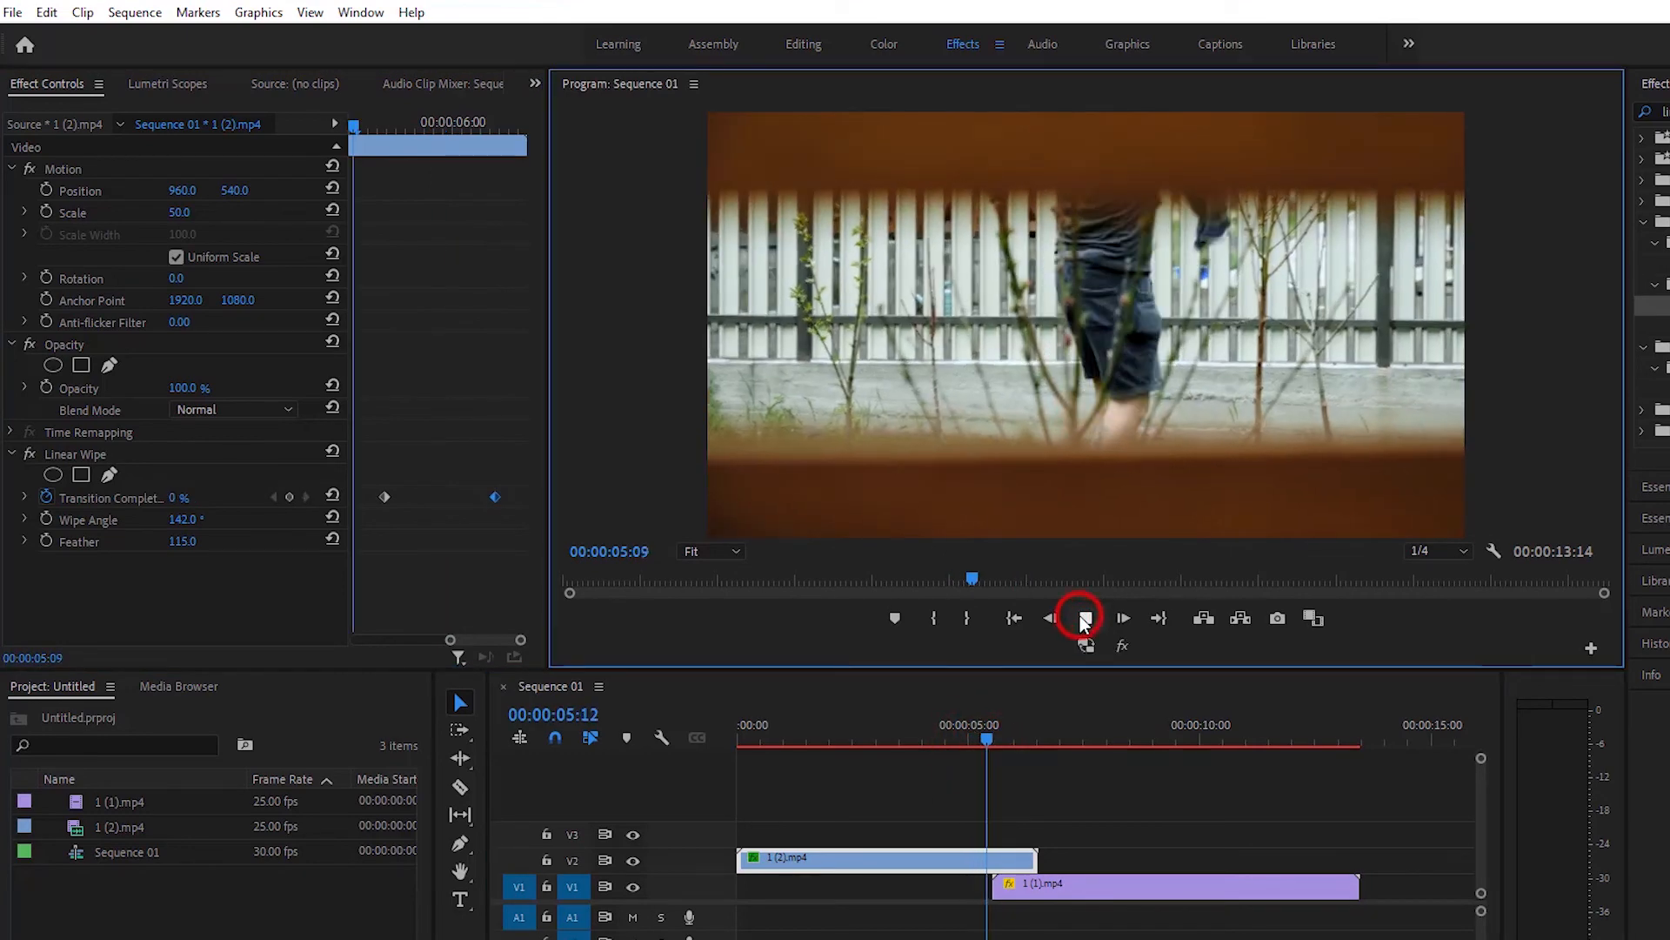